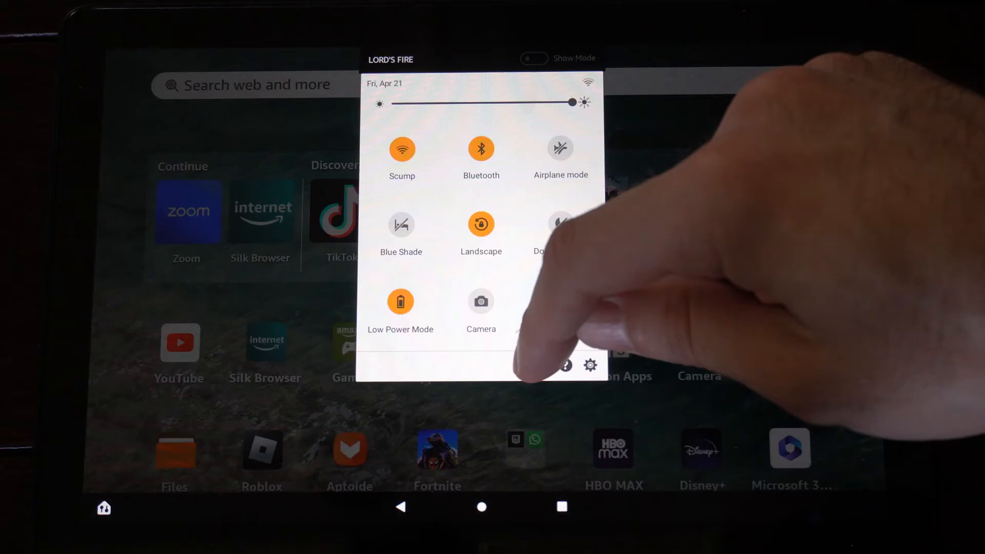
From the Quick Settings profile list, start adding a new child profile
{"action": "left_click", "coordinate": [565, 364]}
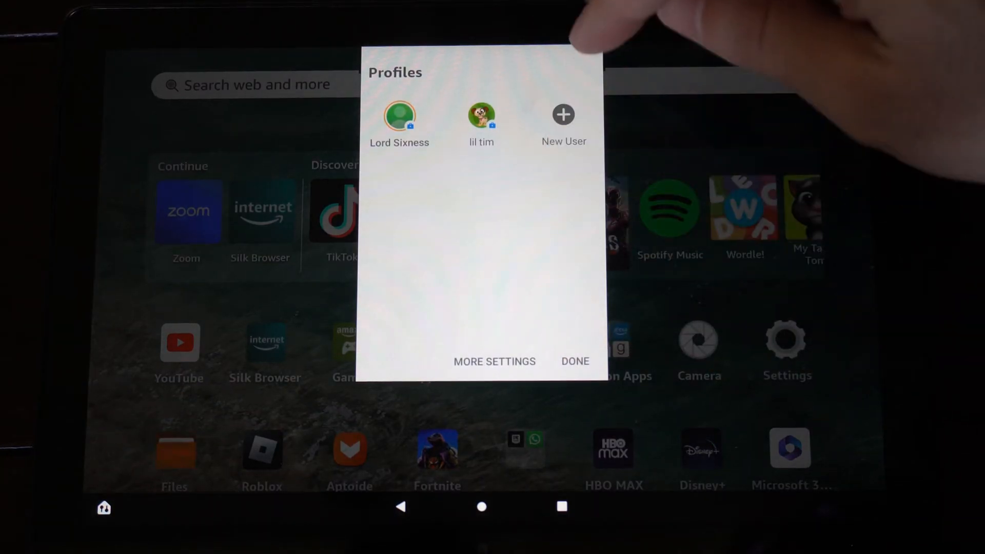
{"action": "left_click", "coordinate": [563, 114]}
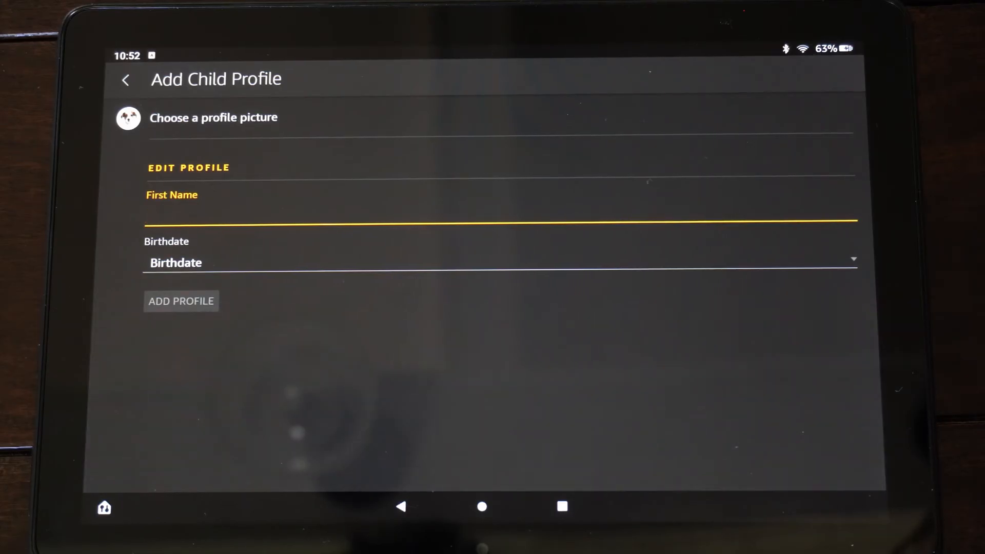
Create child profile 'Little Jimmy' with birthdate January 1, 2016
{"action": "type", "text": "Littl"}
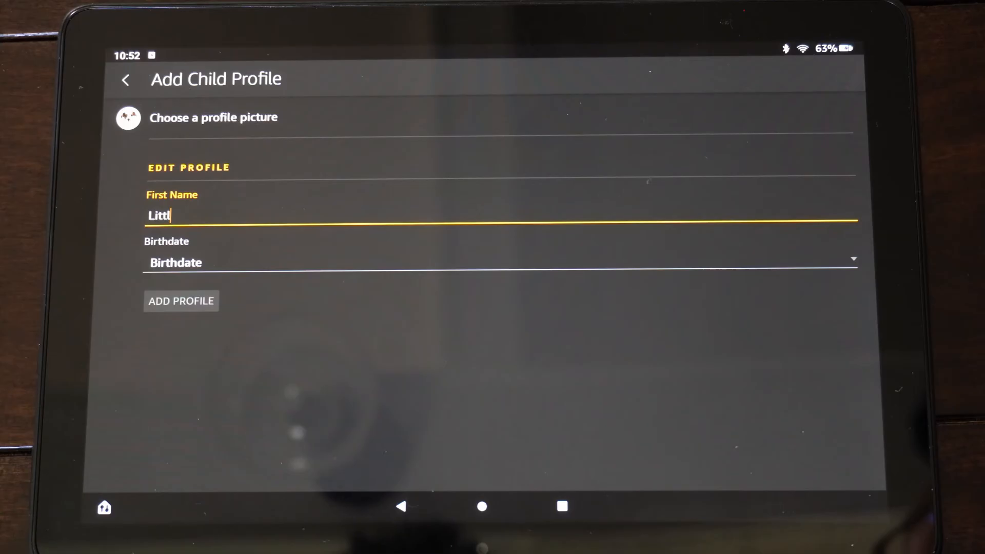
{"action": "type", "text": "e Jimmy"}
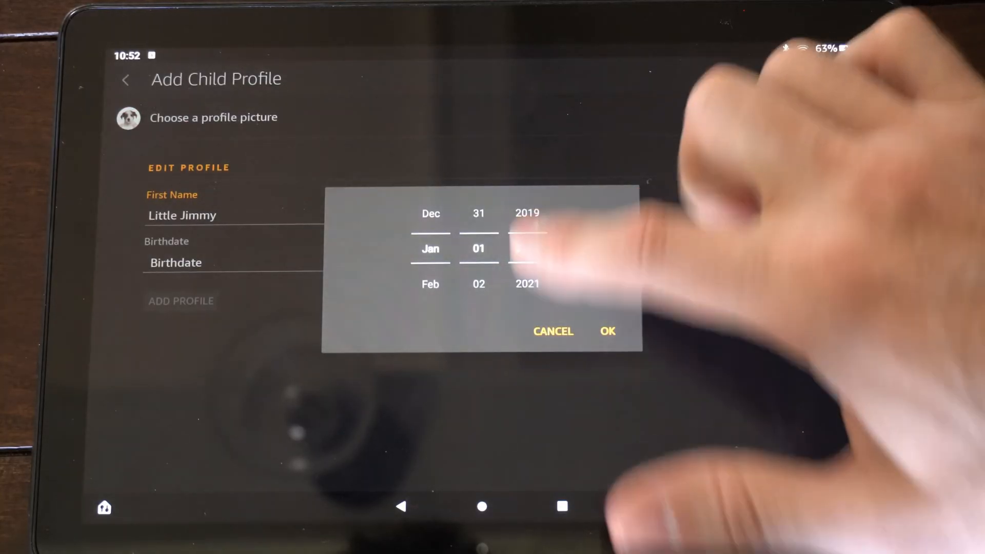
{"action": "left_click", "coordinate": [607, 331]}
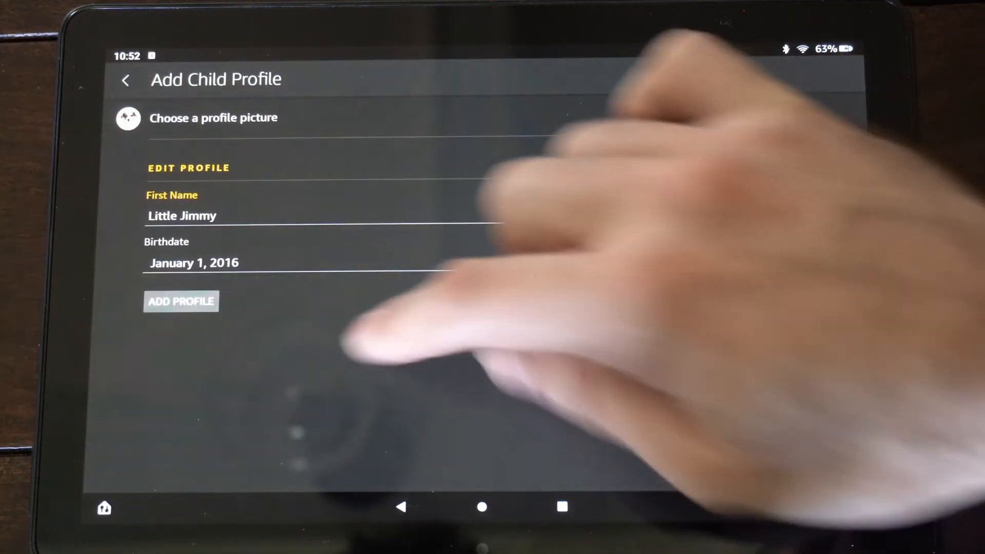
{"action": "left_click", "coordinate": [181, 301]}
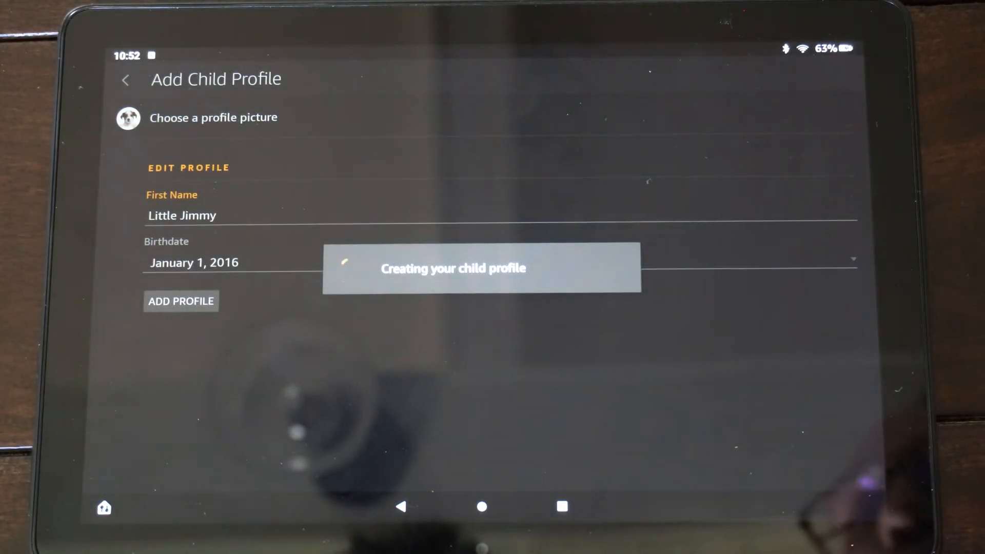
{"action": "left_click", "coordinate": [181, 301]}
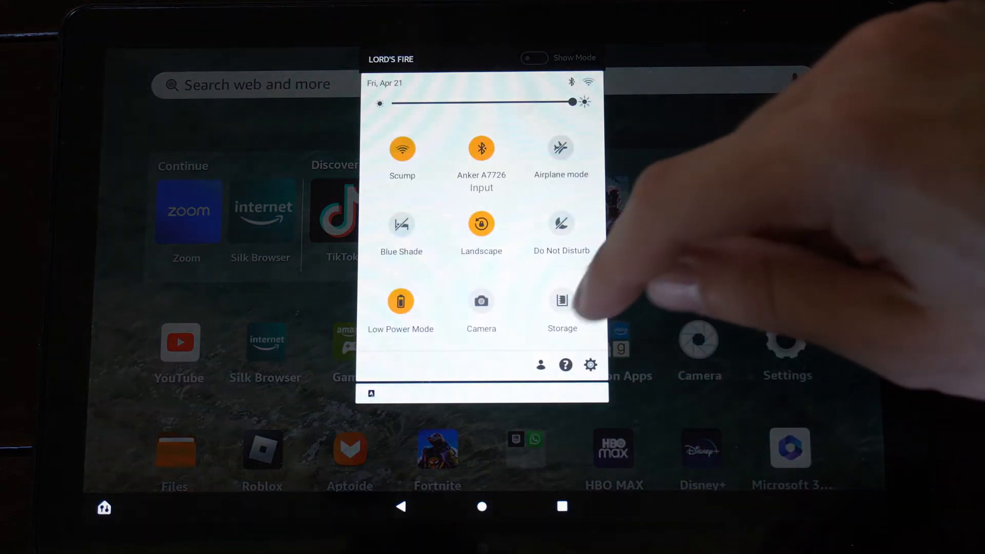
Switch the tablet to the Little Jimmy profile from the Quick Settings profile list
{"action": "left_click", "coordinate": [540, 364]}
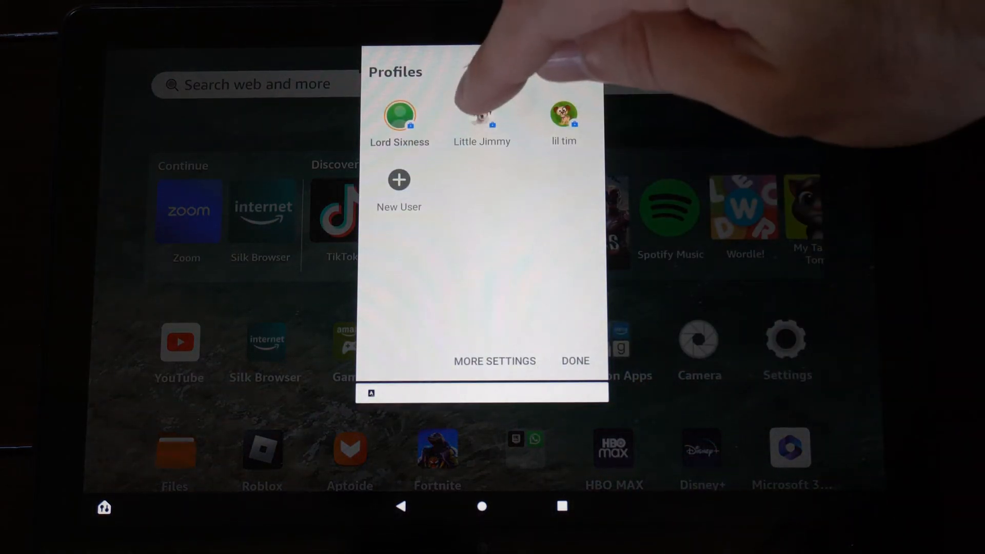
{"action": "left_click", "coordinate": [481, 117]}
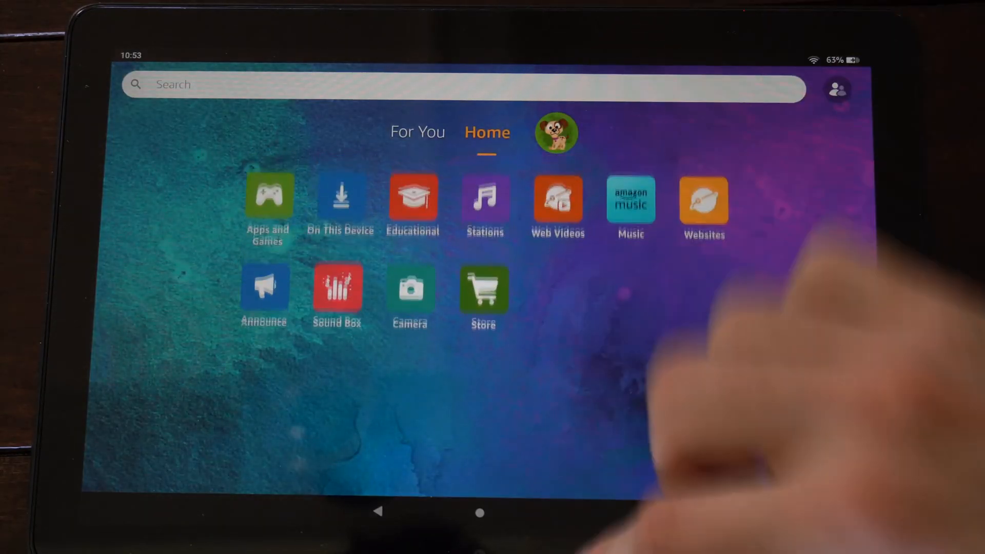
View the For You recommended videos, then return to the kids Home tab
{"action": "left_click", "coordinate": [416, 132]}
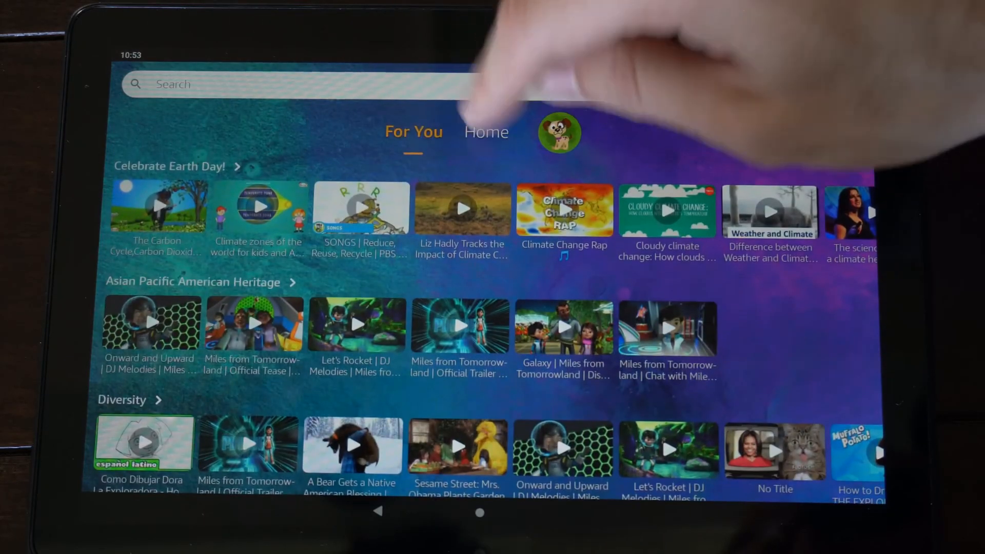
{"action": "left_click", "coordinate": [486, 132]}
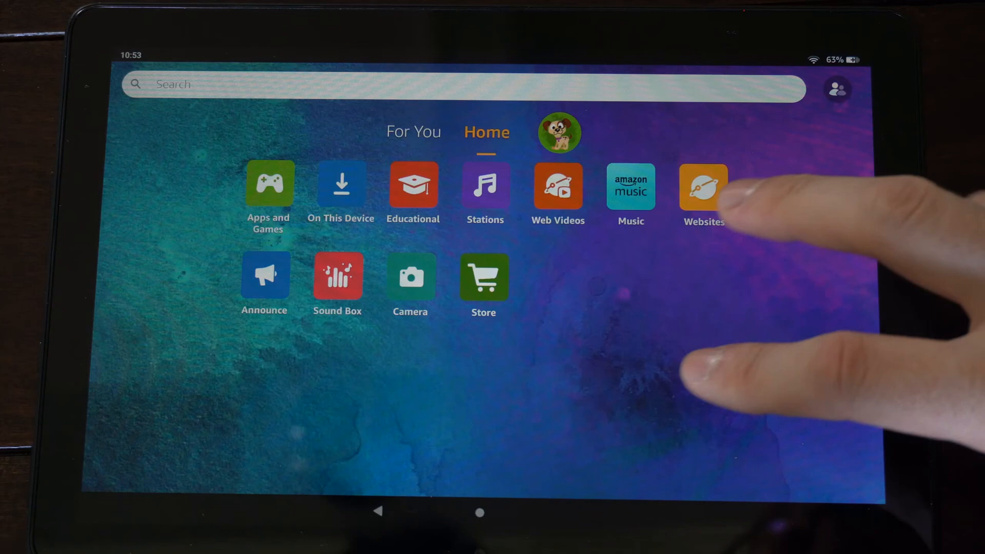